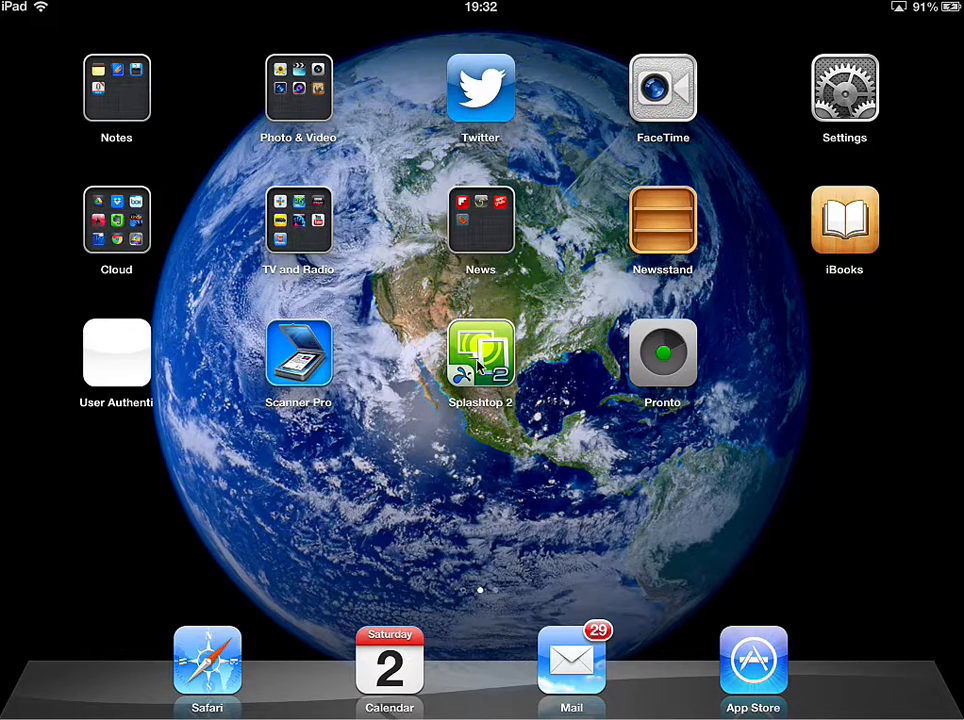
mouse_move(616, 620)
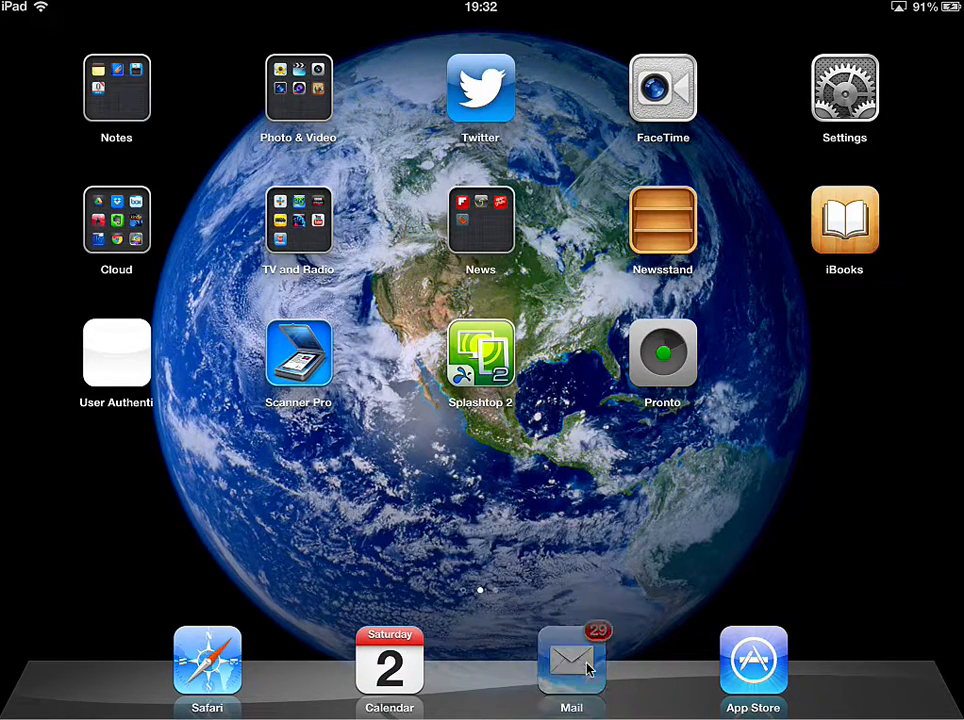
Open the forwarded 'Fwd: File - my hw.docx' message showing its Word attachment.
click(572, 660)
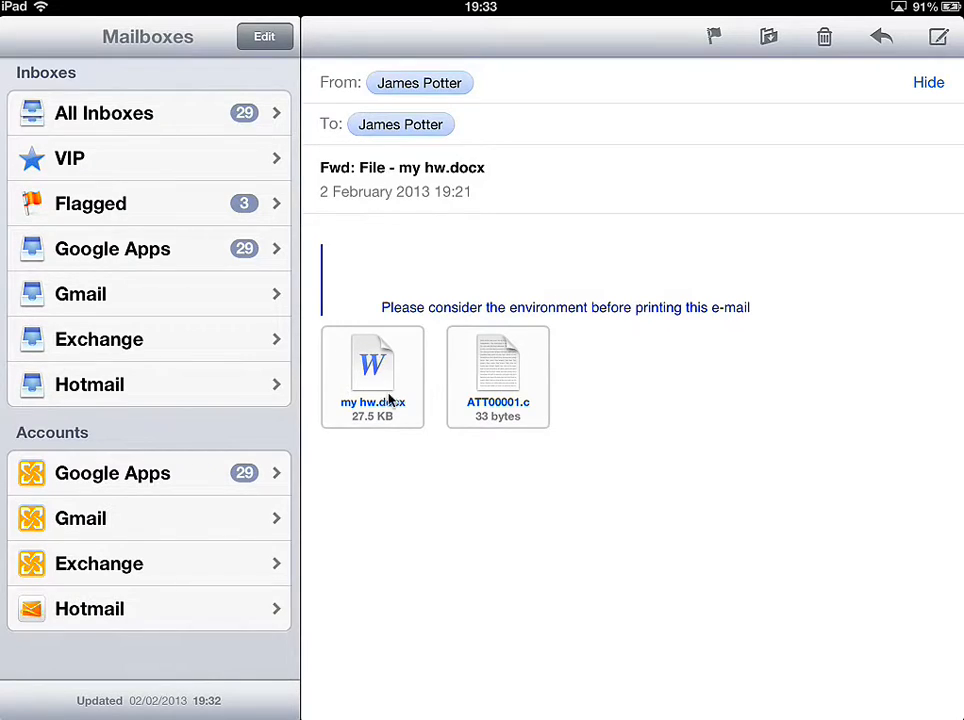
mouse_move(376, 396)
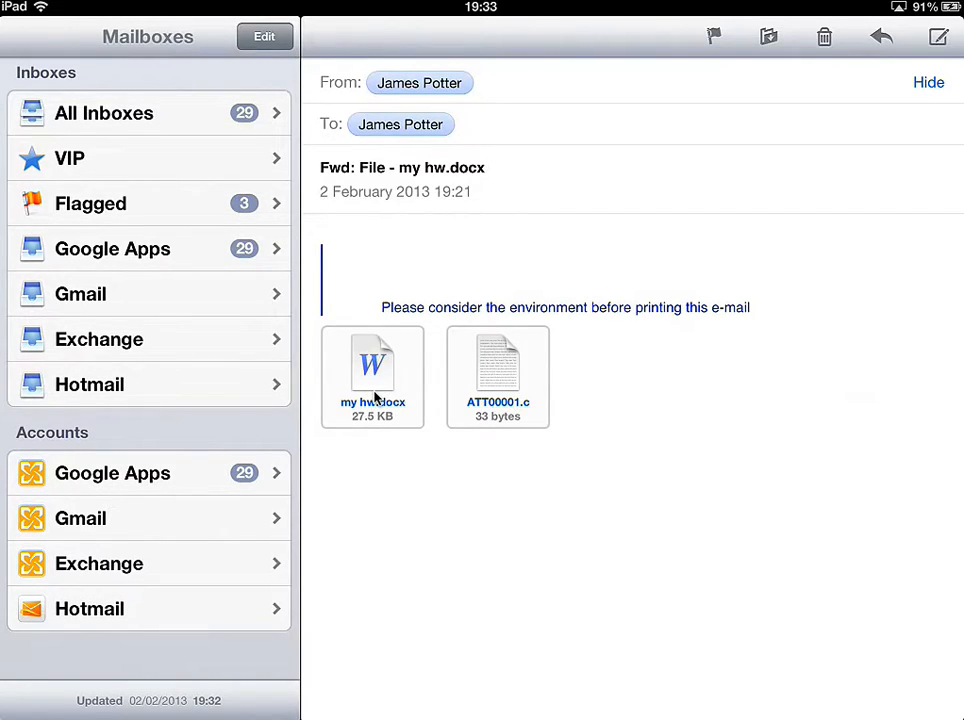
Long-press the my hw.docx attachment to show the 'Open in' app choices popover.
click(372, 370)
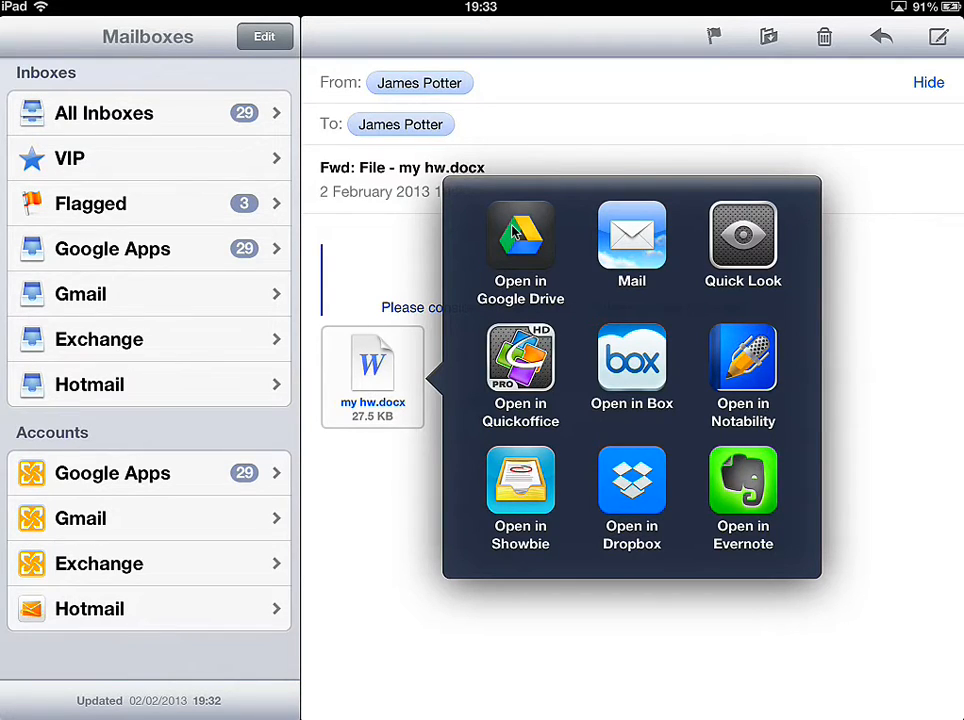
mouse_move(508, 380)
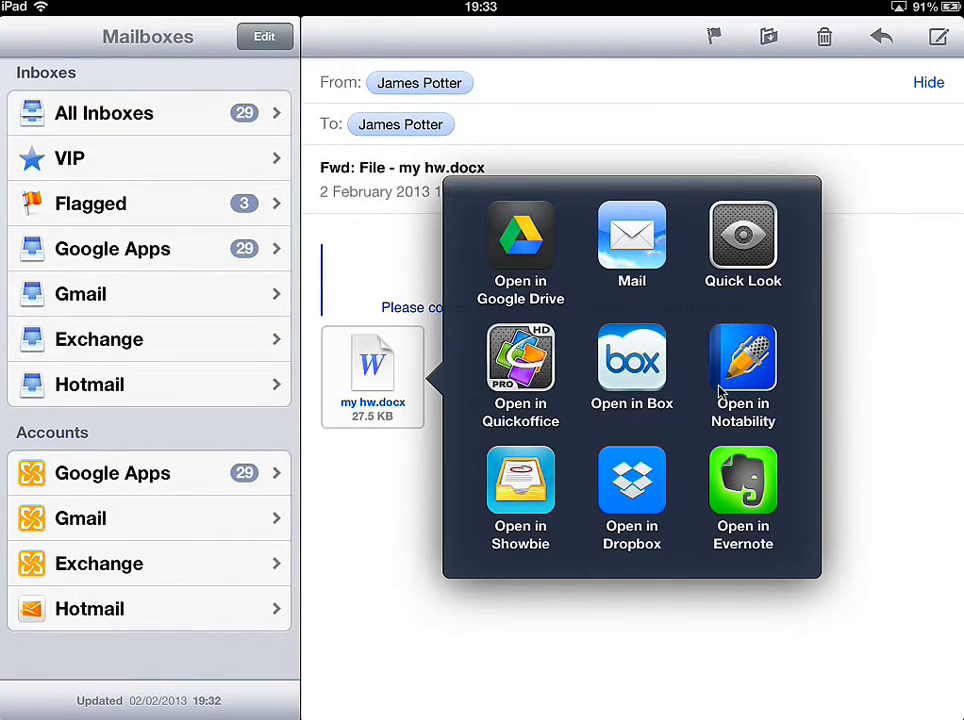
mouse_move(576, 252)
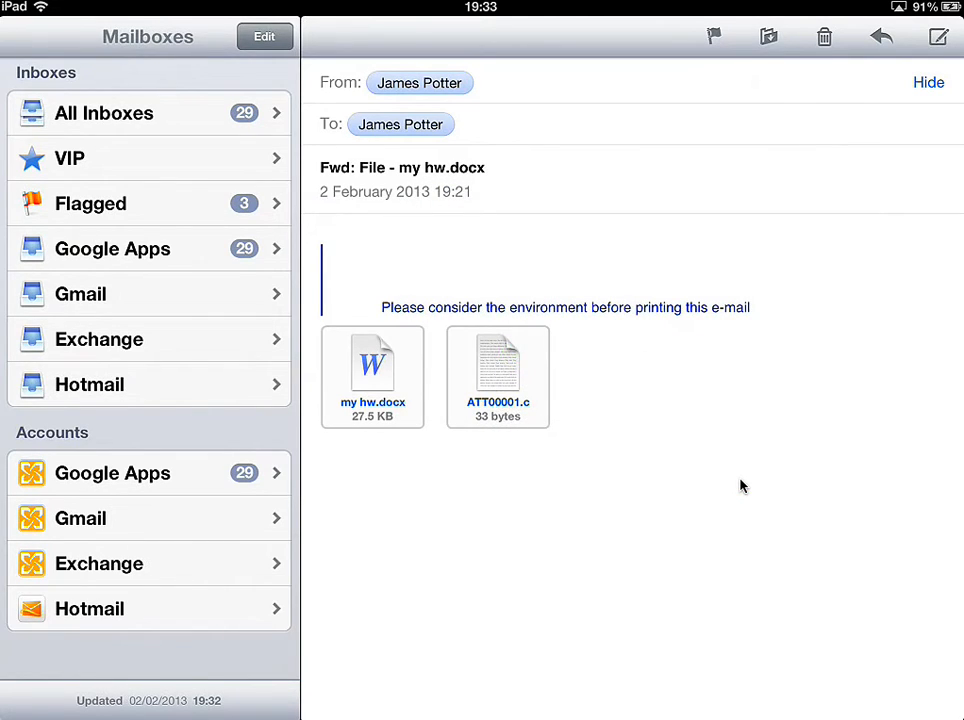
click(372, 370)
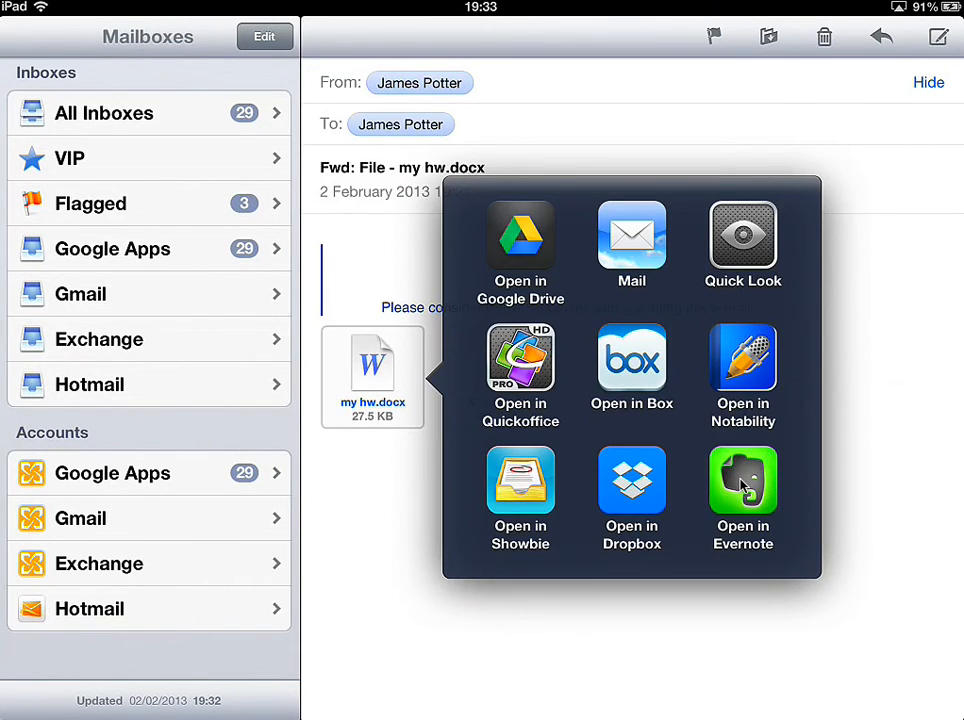